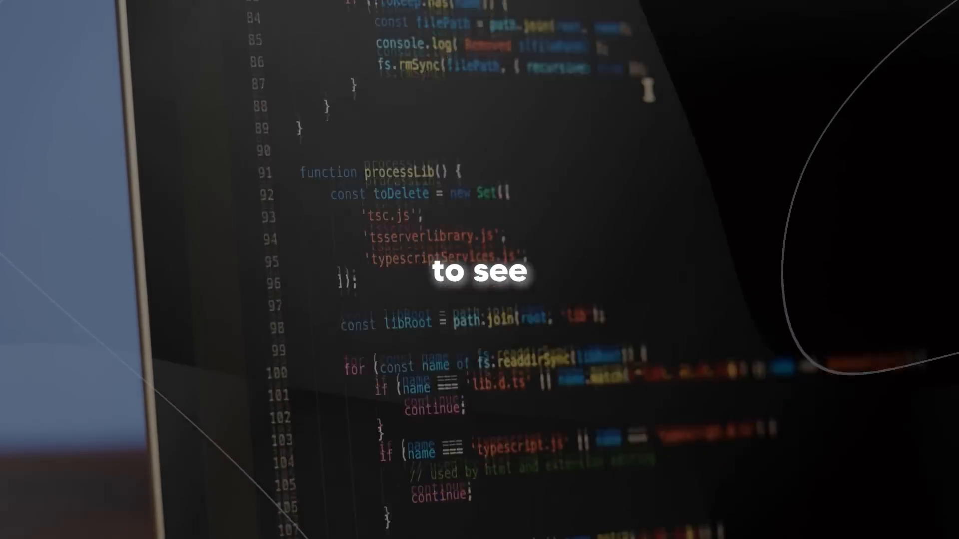
{"action": "scroll", "scroll_direction": "down", "scroll_amount": 3}
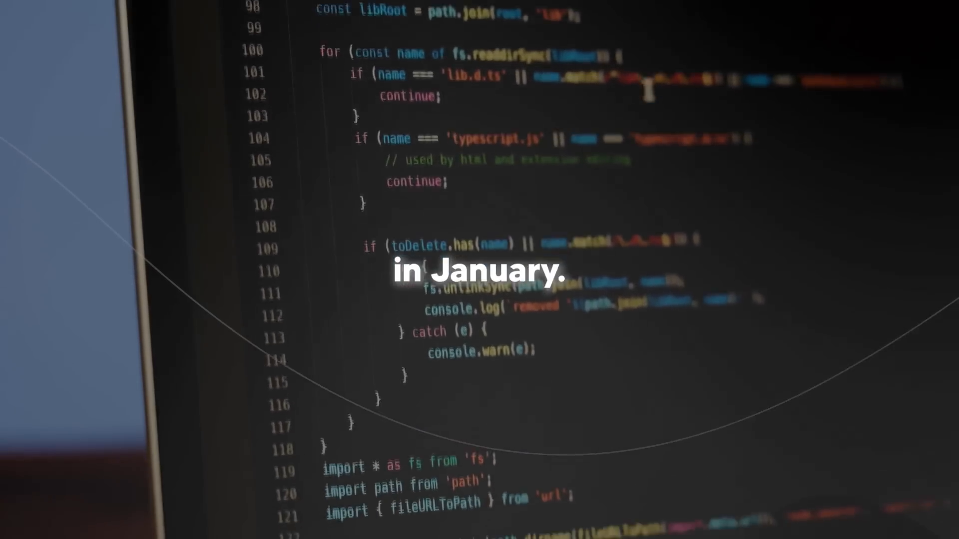